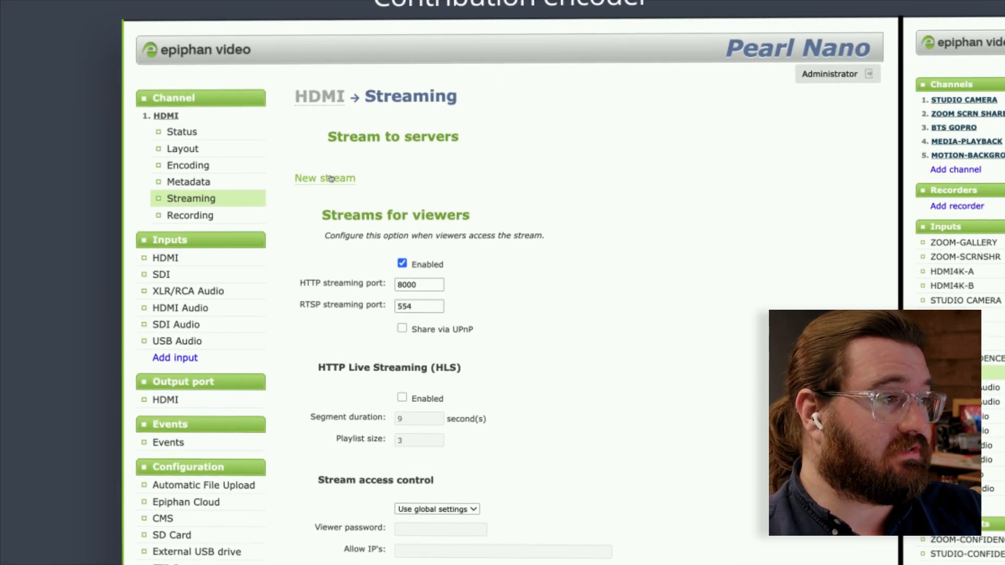
# Step: Add a new SRT push stream to the HDMI channel
pyautogui.click(324, 178)
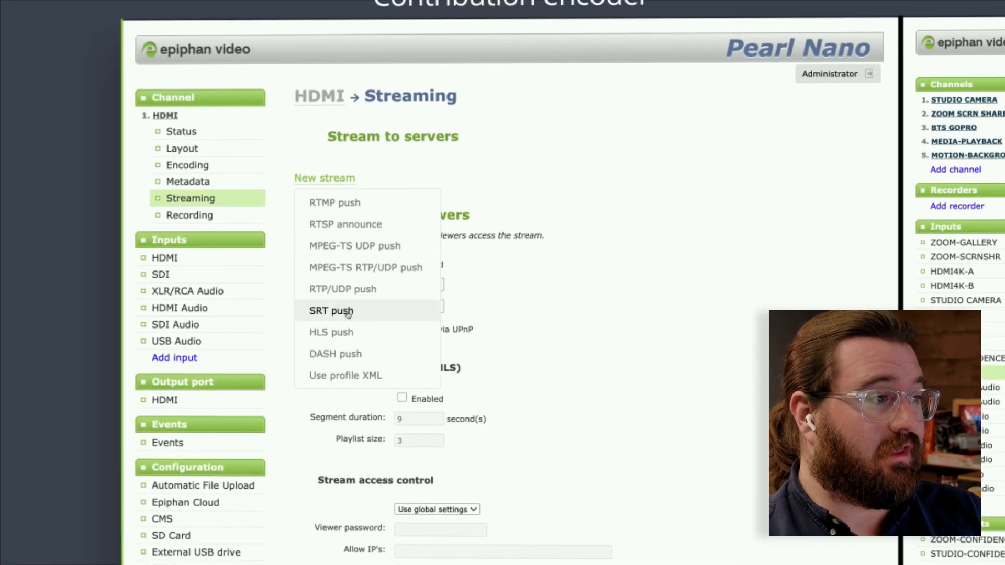
pyautogui.click(331, 311)
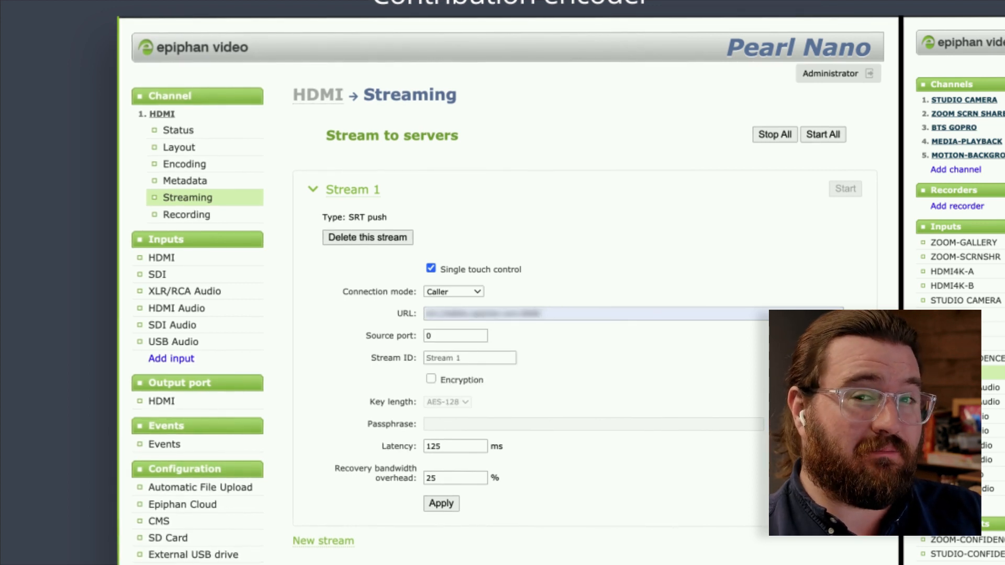
# Step: Apply the SRT push settings and start Stream 1
pyautogui.click(441, 503)
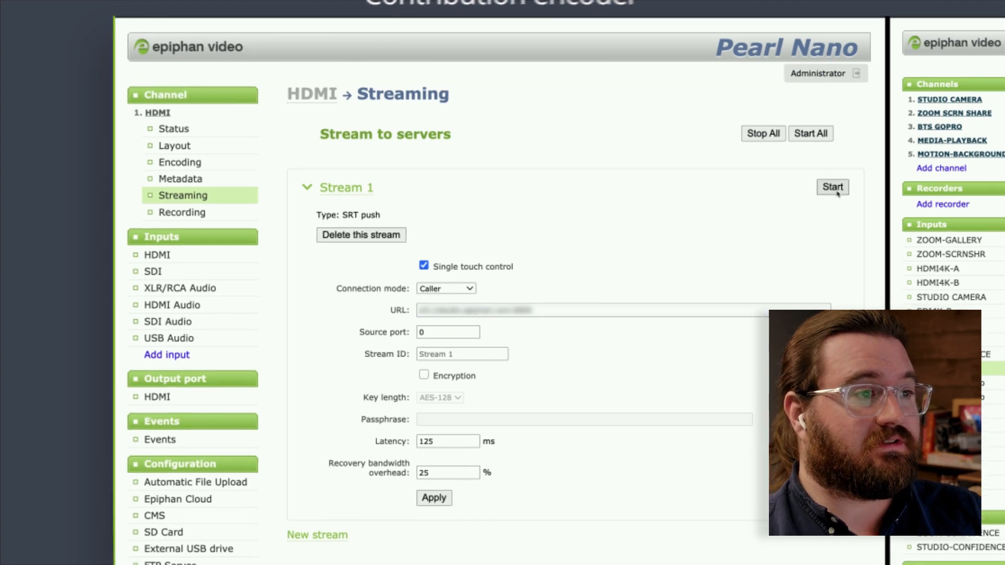
pyautogui.click(832, 186)
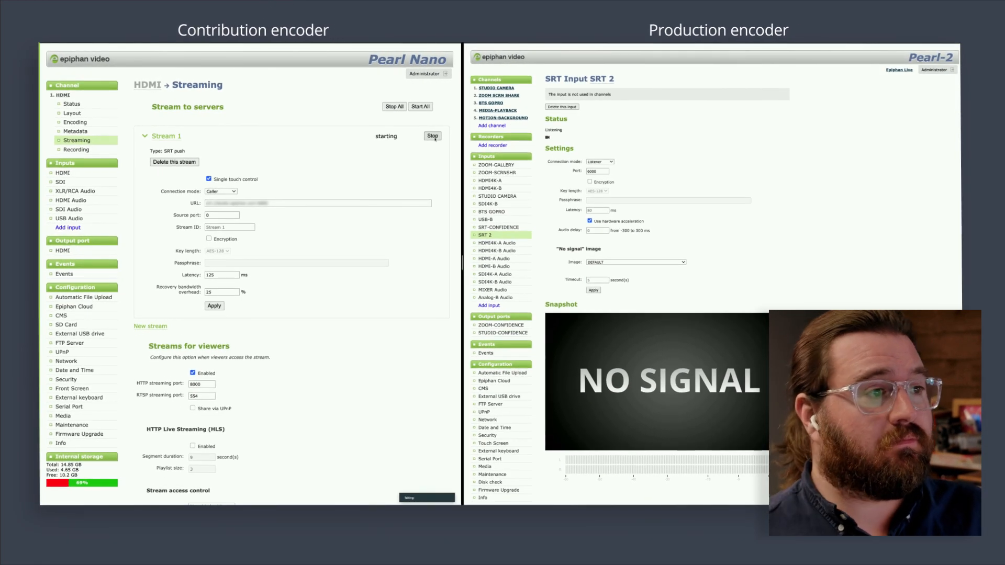